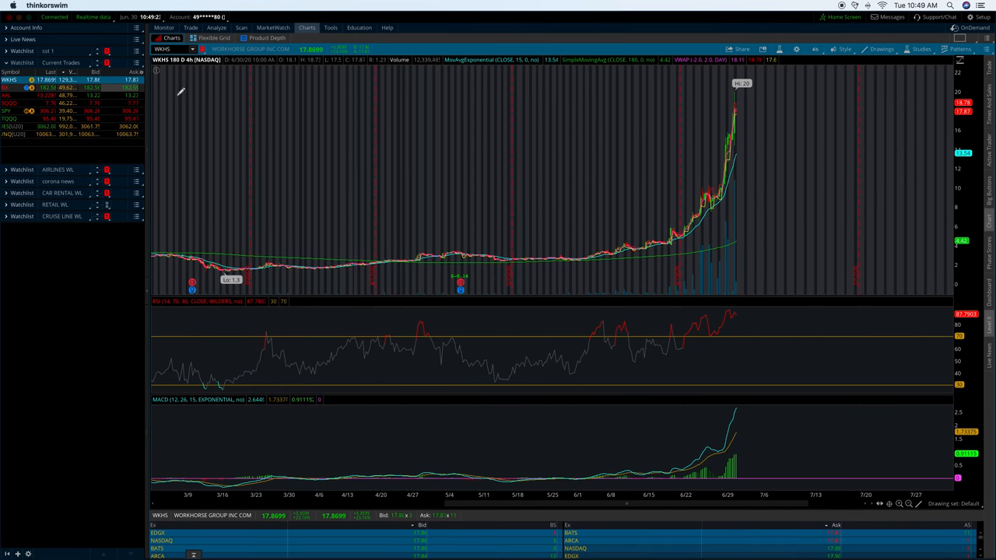
mouse_move(260, 49)
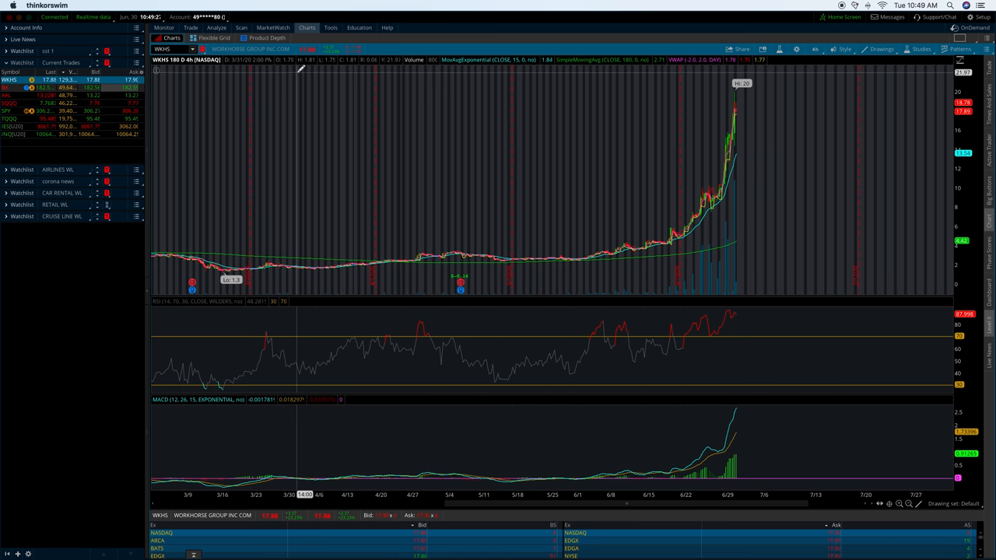
mouse_move(369, 111)
text(SHLL)
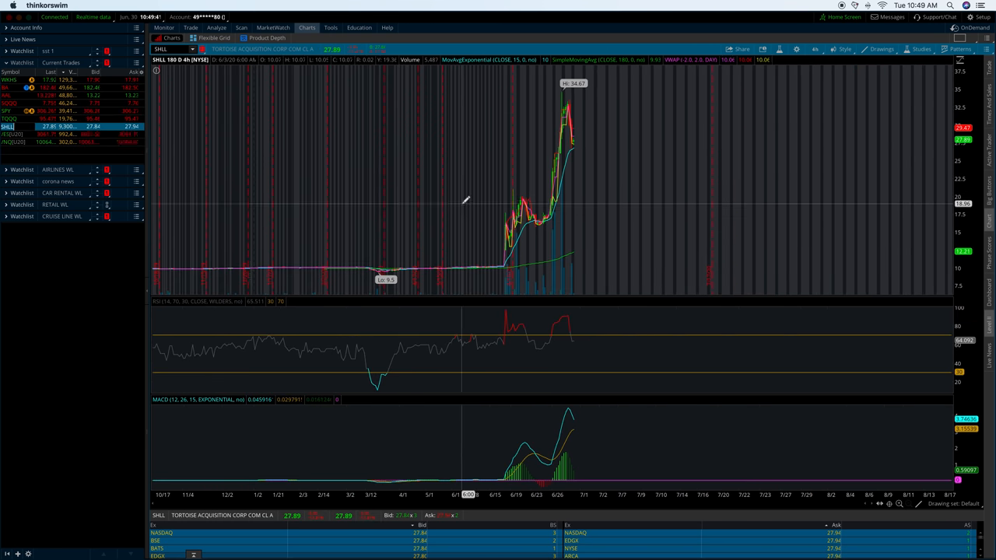
mouse_move(504, 186)
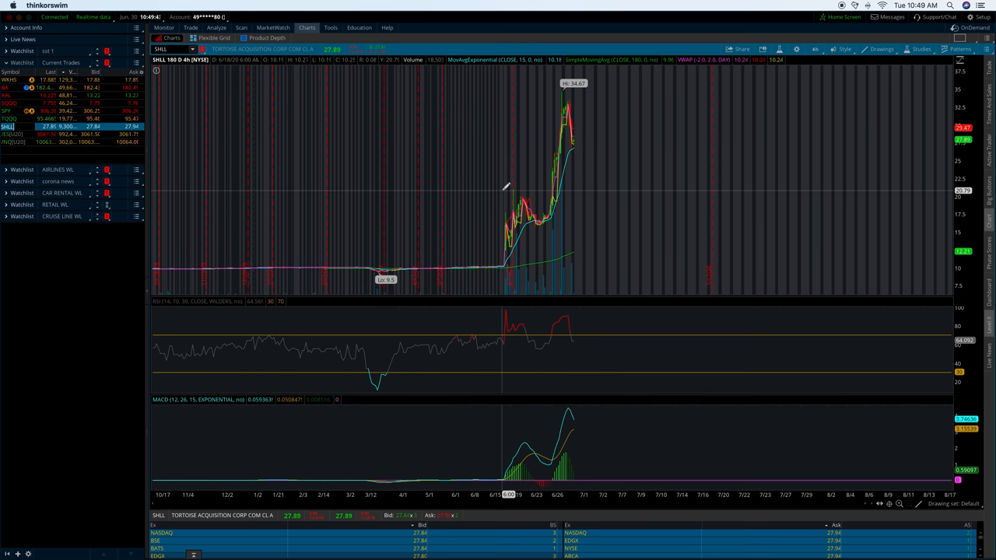
mouse_move(239, 166)
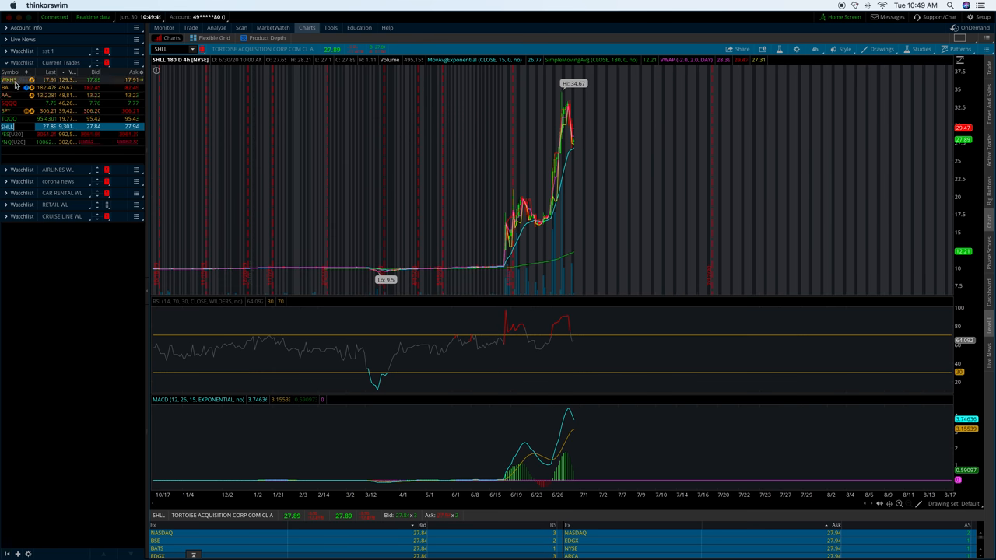
- Reload the WKHS four-hour chart from the watchlist, showing price history back to late October
click(8, 79)
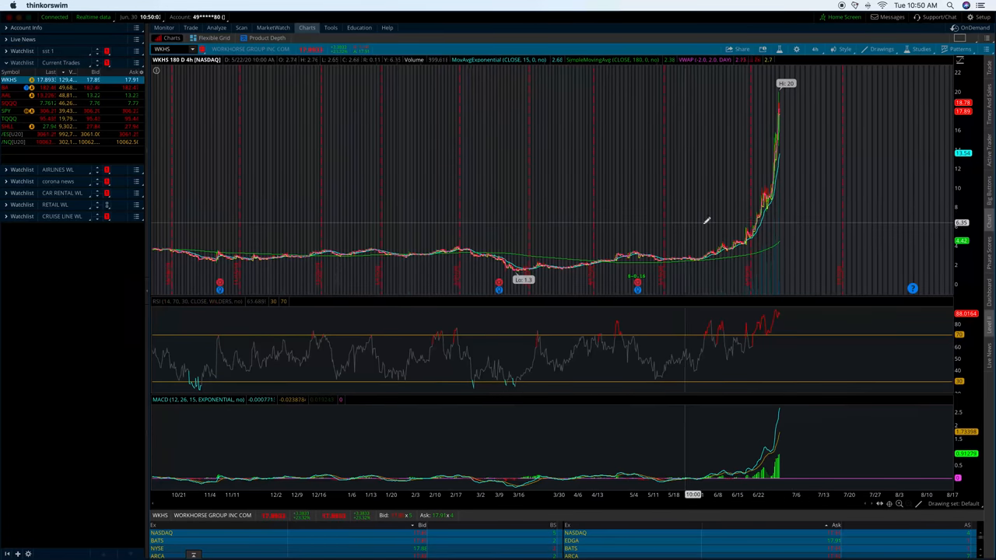
mouse_move(716, 222)
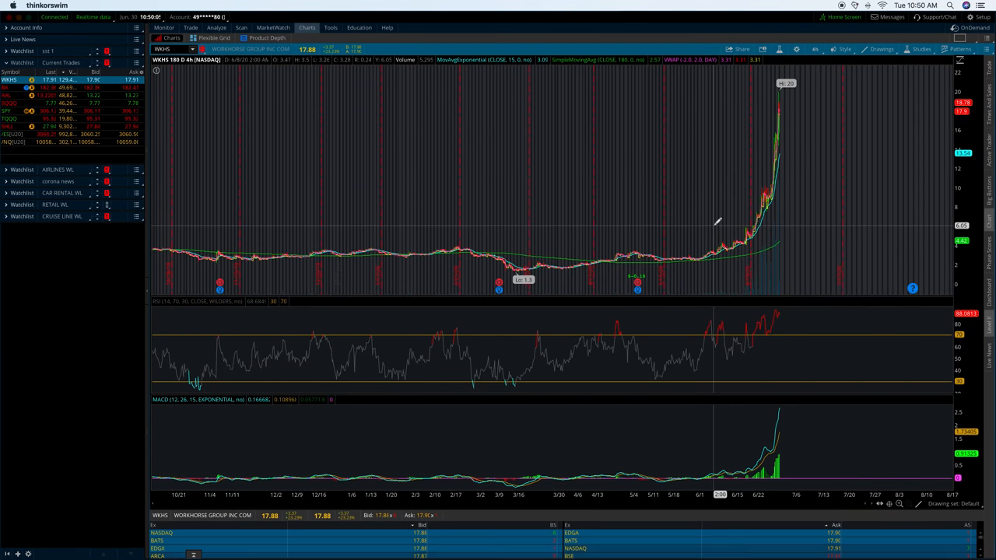
mouse_move(640, 302)
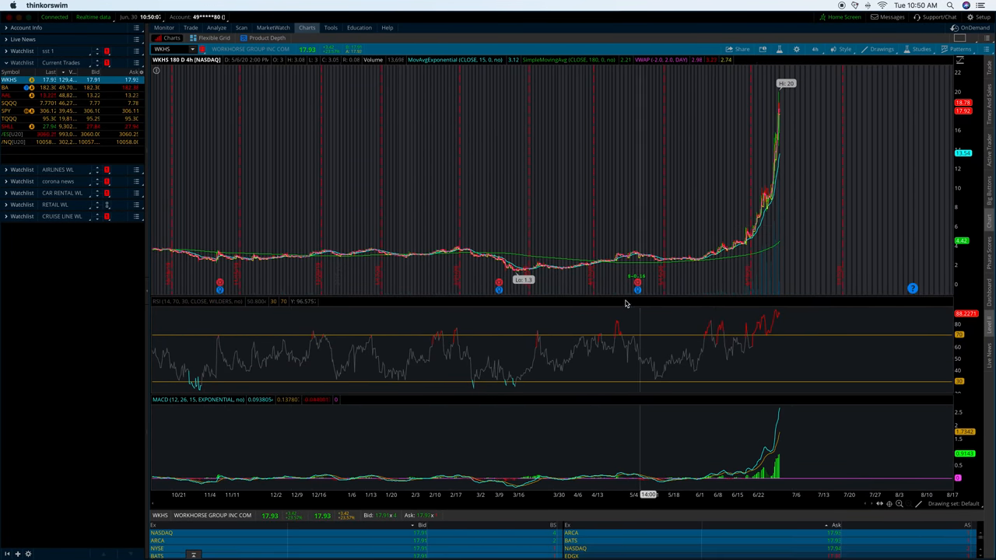
mouse_move(660, 285)
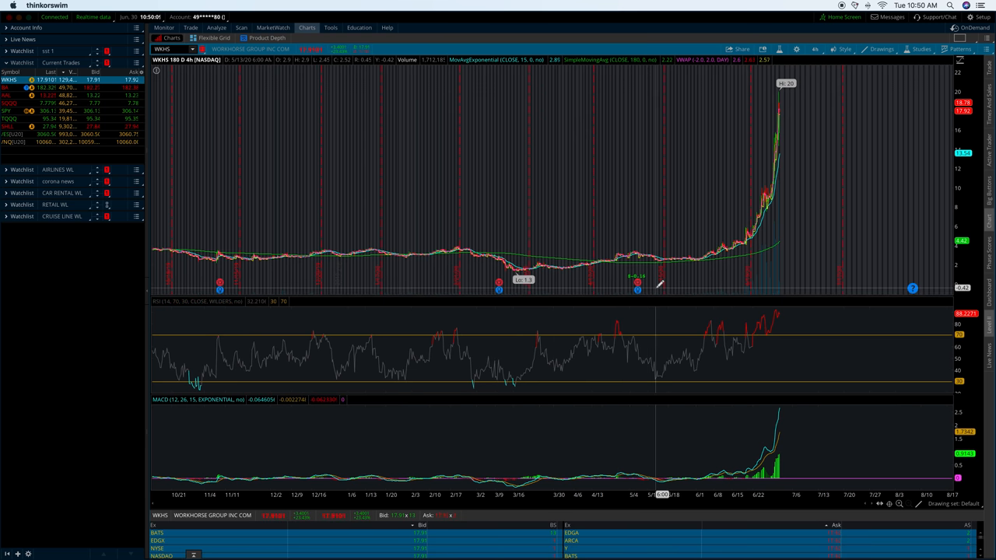
mouse_move(709, 276)
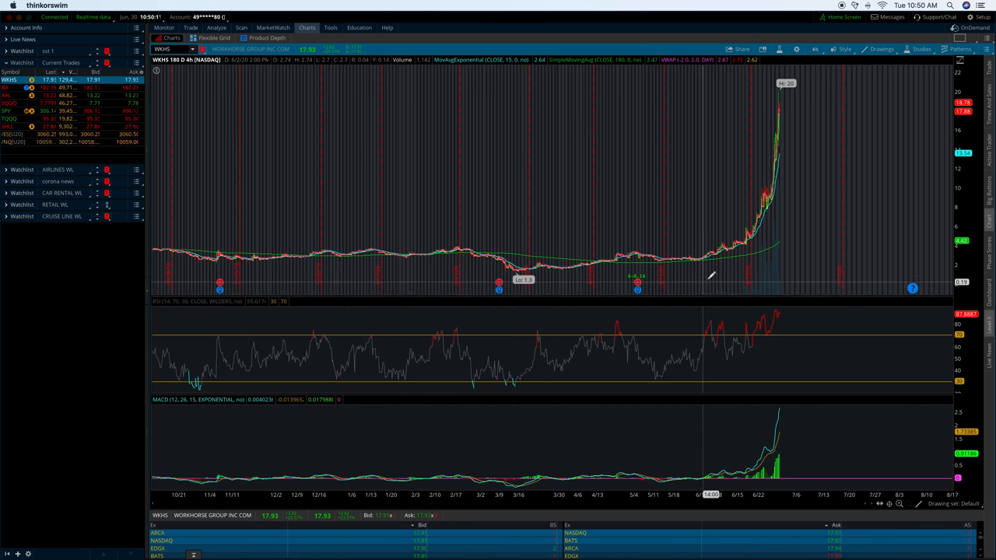
mouse_move(776, 140)
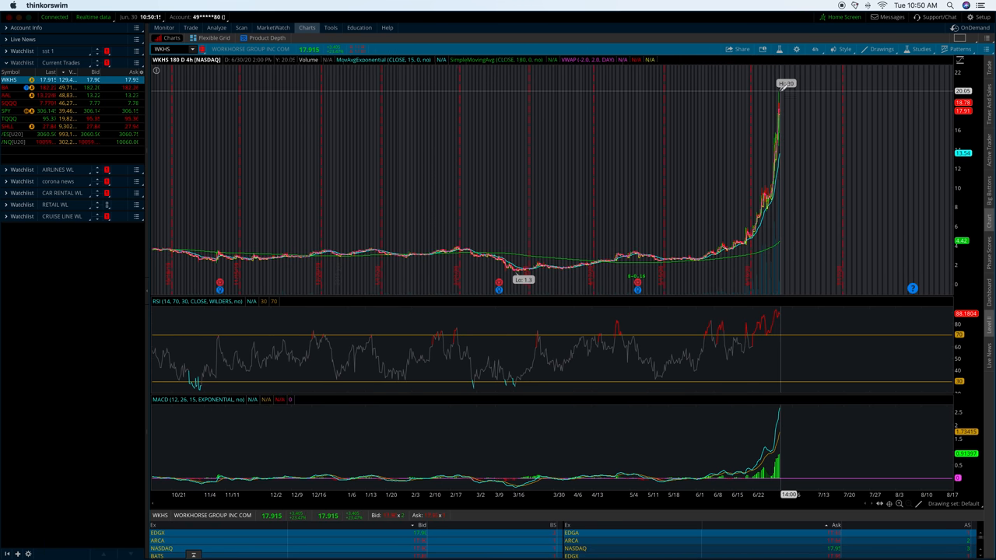
mouse_move(755, 124)
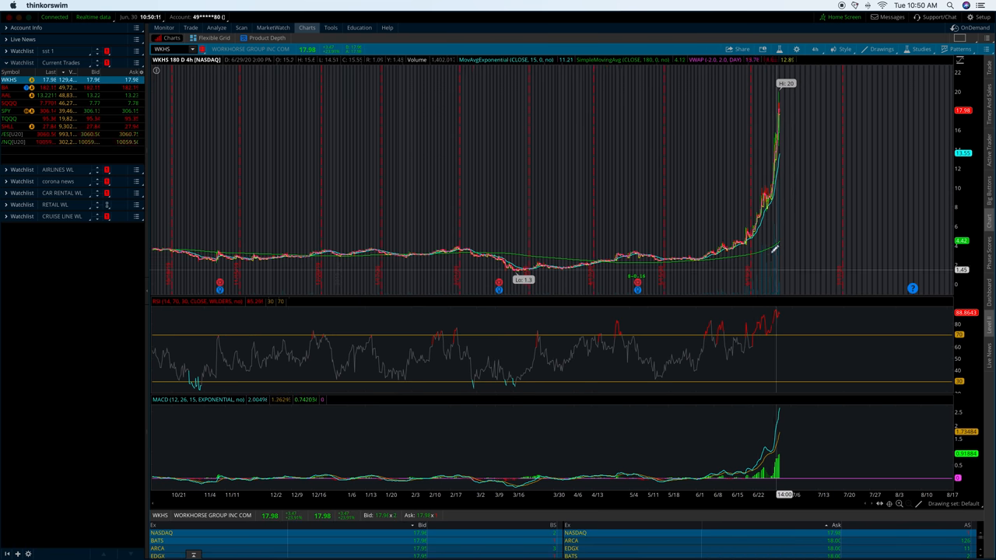
mouse_move(775, 238)
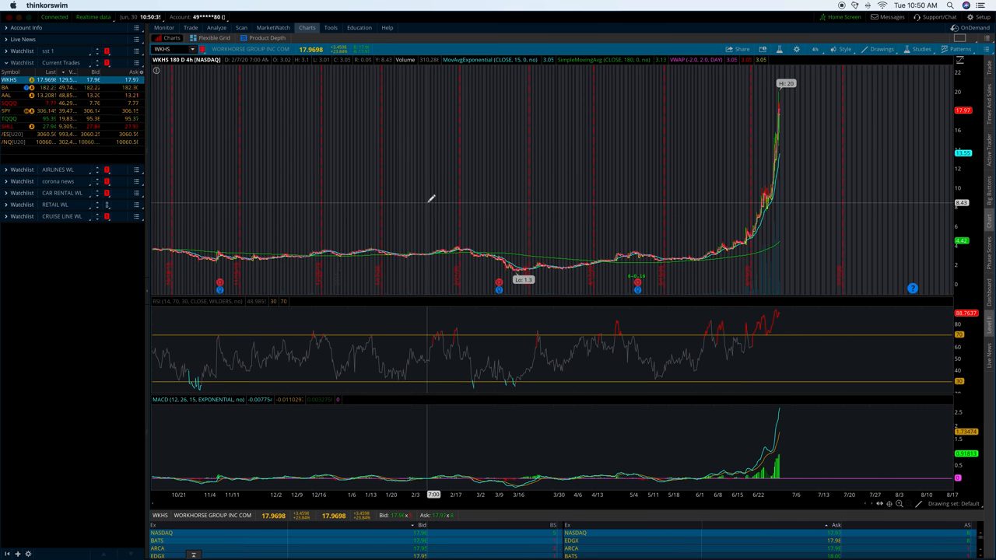
mouse_move(465, 197)
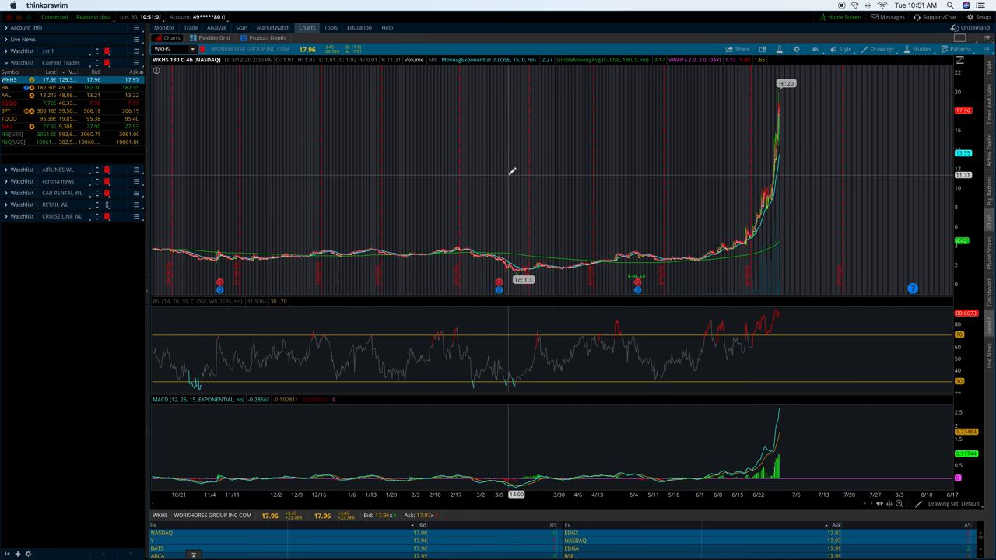
mouse_move(622, 190)
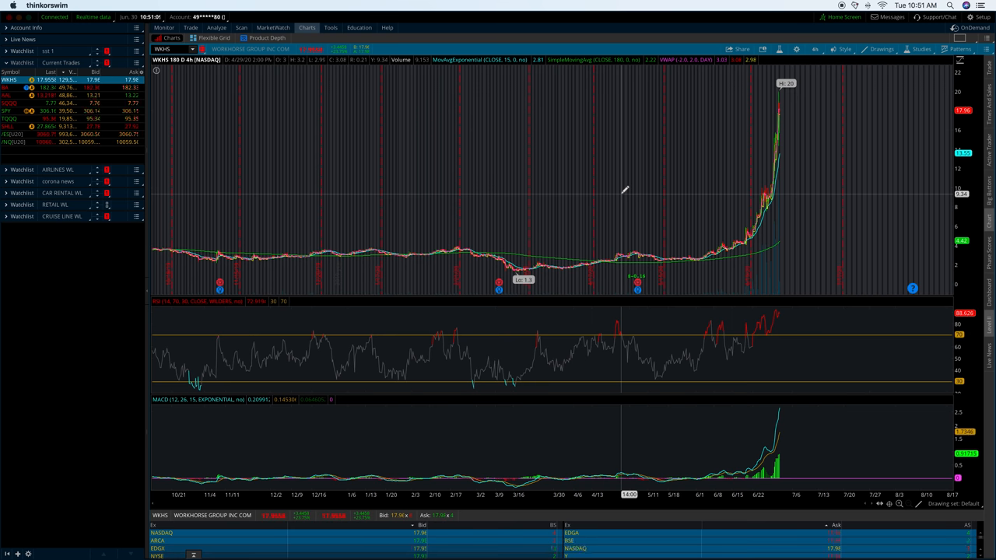
mouse_move(669, 192)
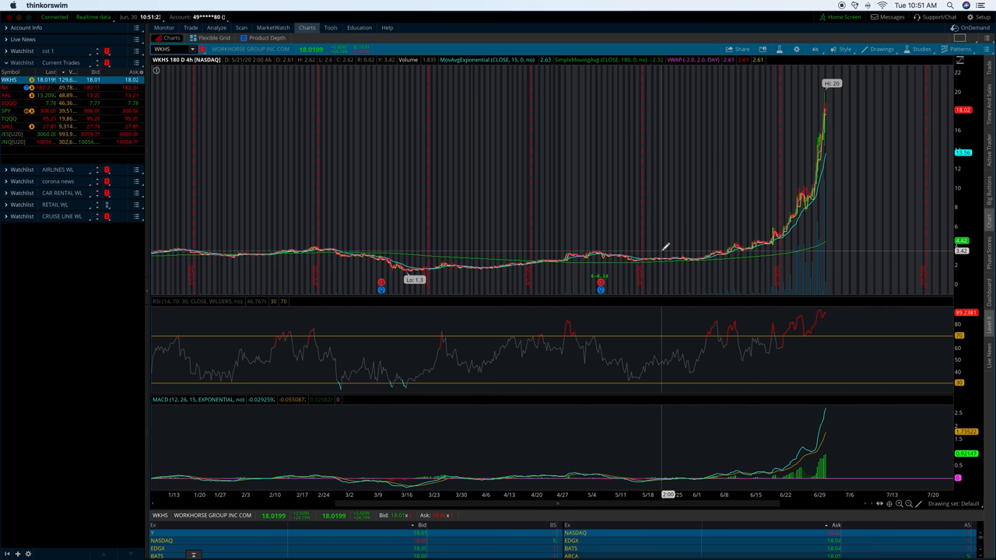
mouse_move(829, 179)
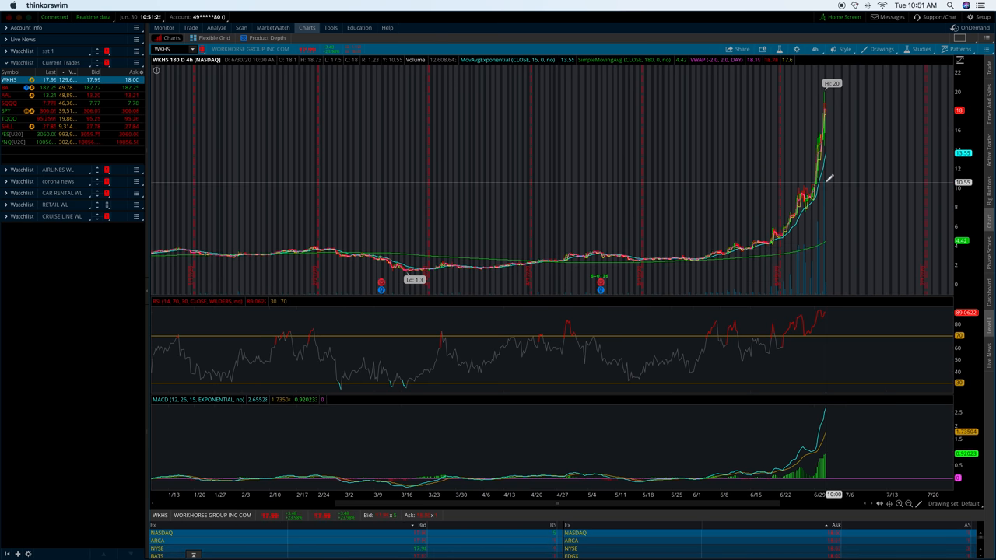
mouse_move(755, 281)
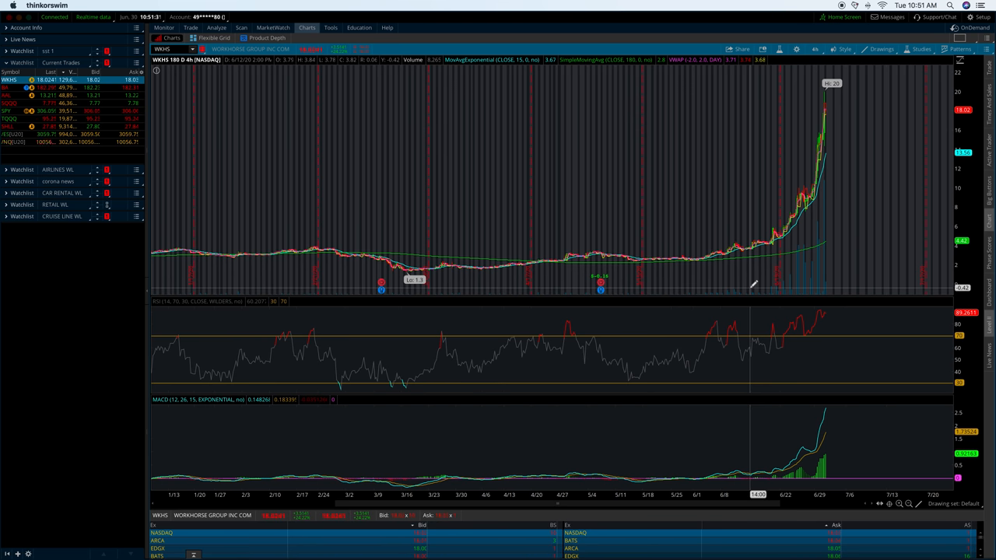
mouse_move(744, 280)
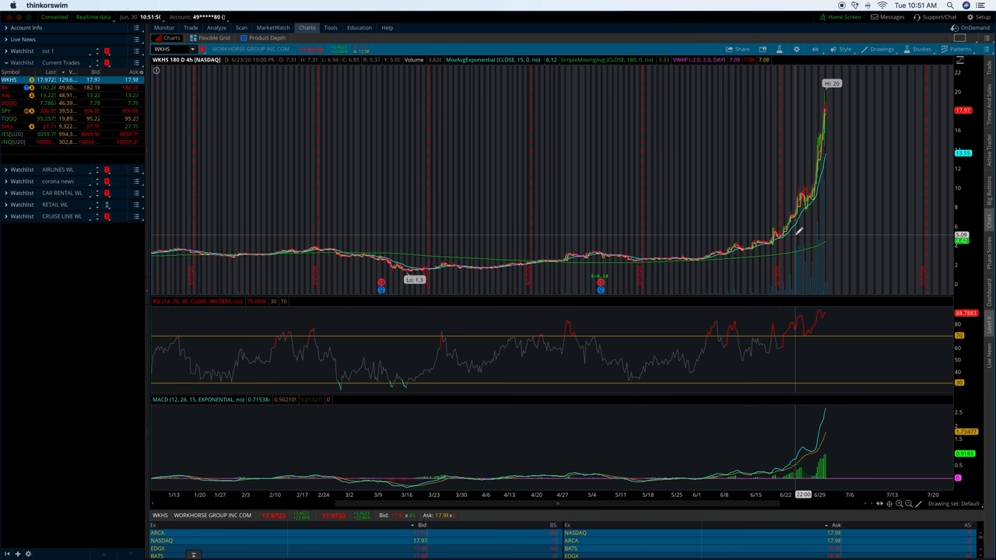
mouse_move(755, 233)
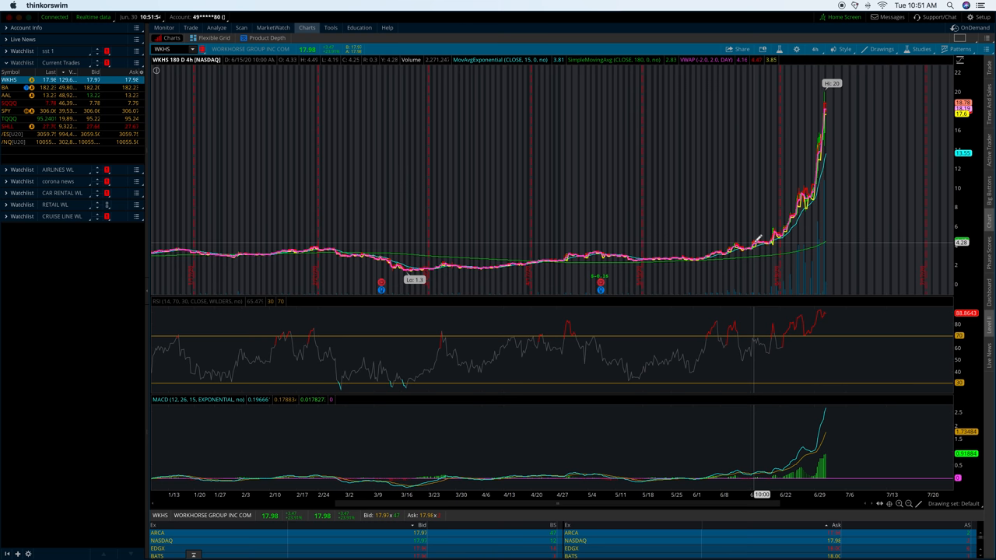
mouse_move(784, 222)
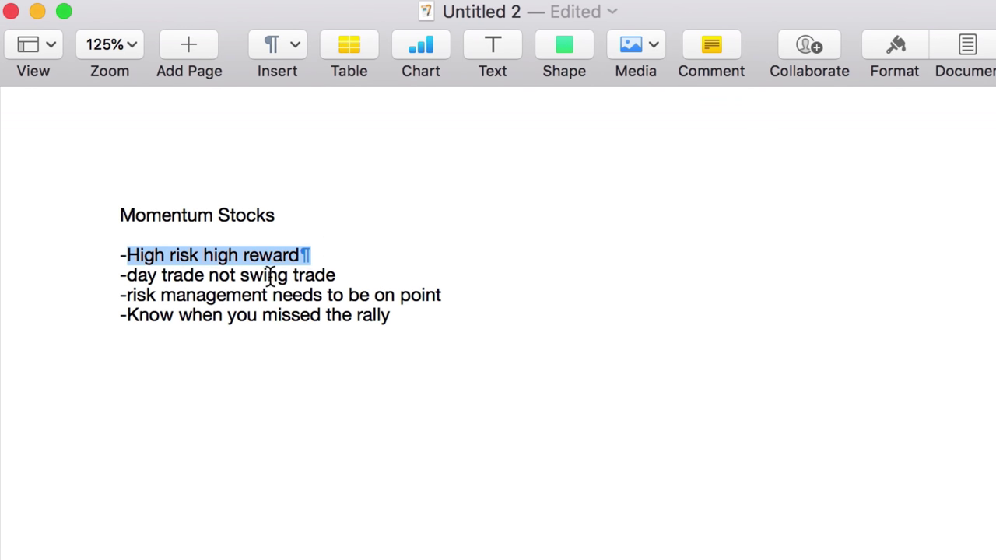
mouse_move(289, 255)
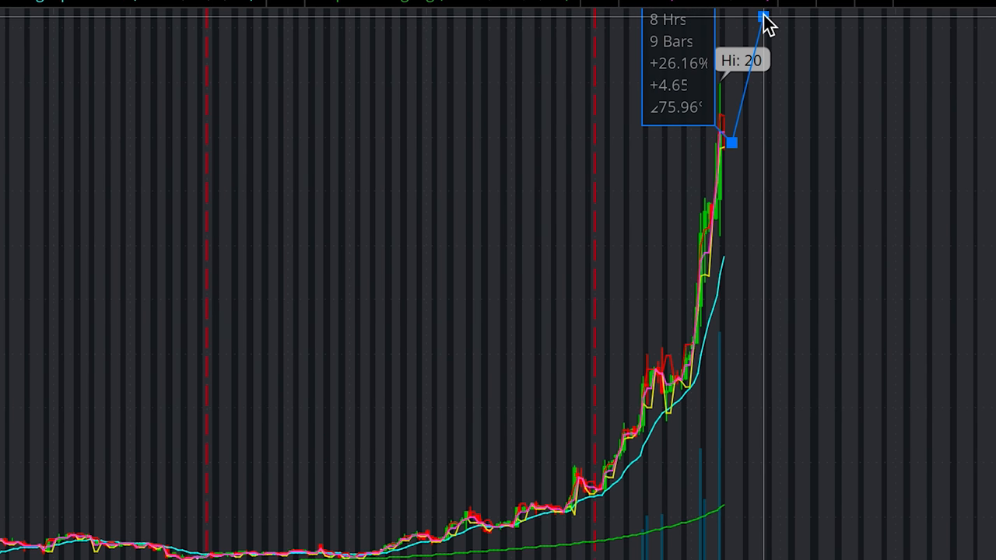
- Stretch the Price Range line from the Hi 20 peak down to about 4.99, reading roughly 72% decline
drag(763, 14, 762, 34)
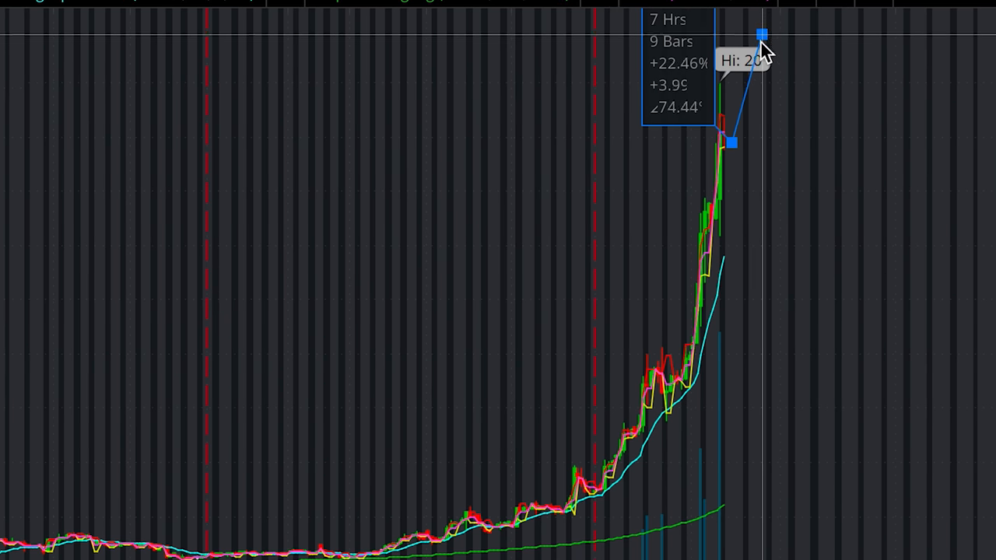
drag(761, 32, 745, 489)
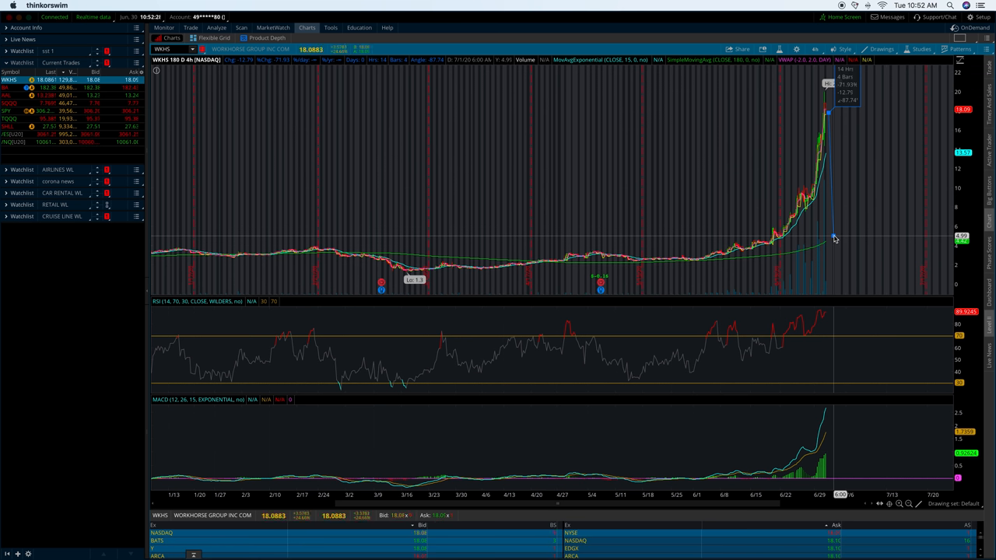
mouse_move(834, 237)
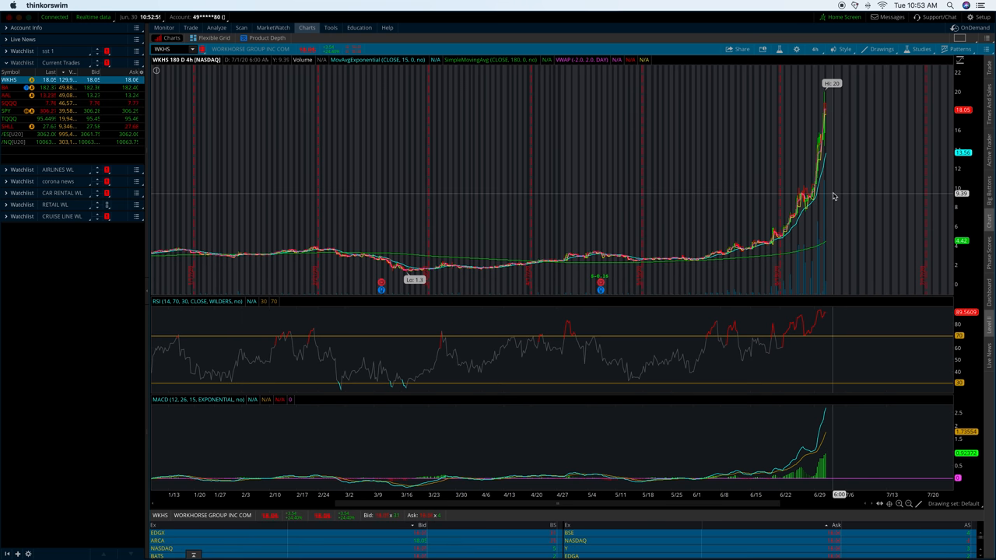
mouse_move(822, 176)
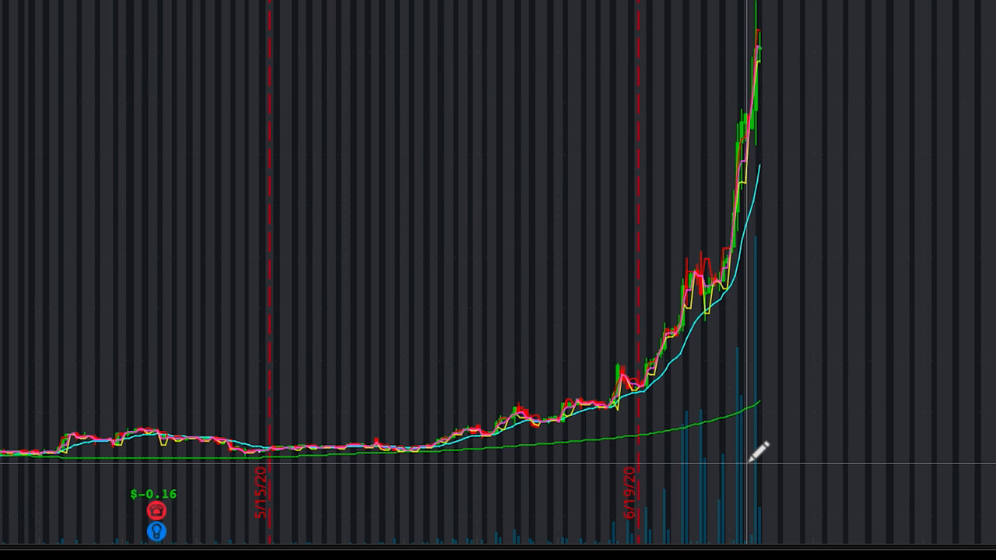
mouse_move(588, 514)
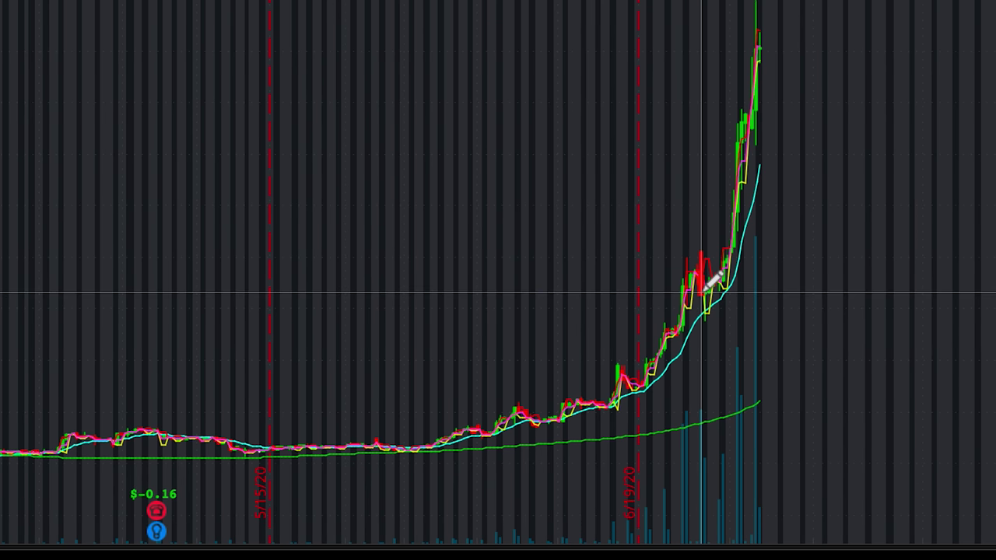
mouse_move(774, 163)
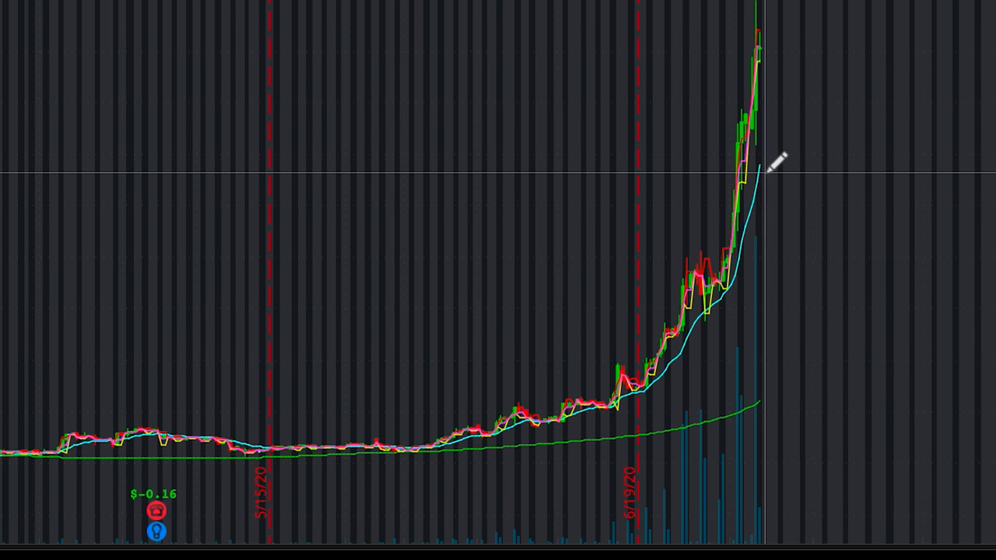
mouse_move(778, 50)
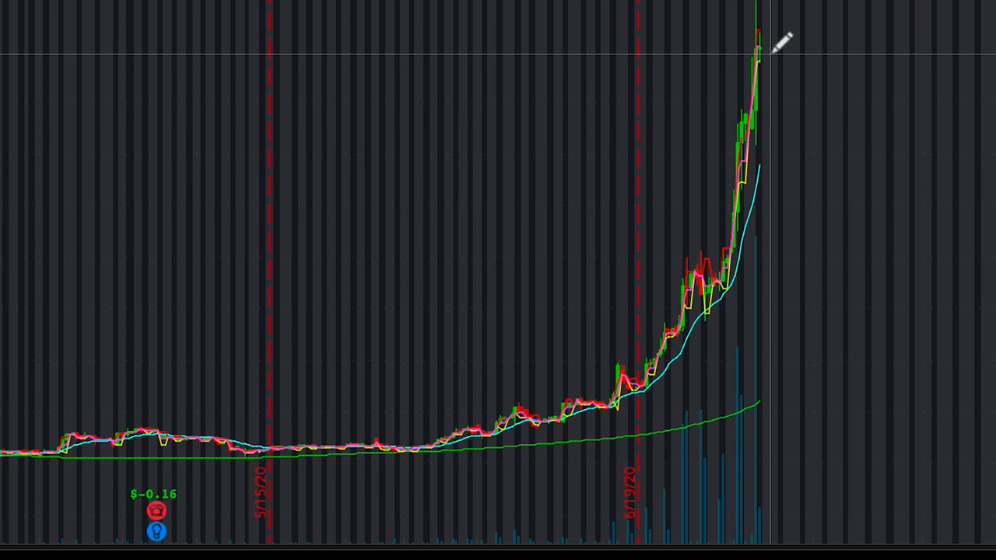
mouse_move(794, 191)
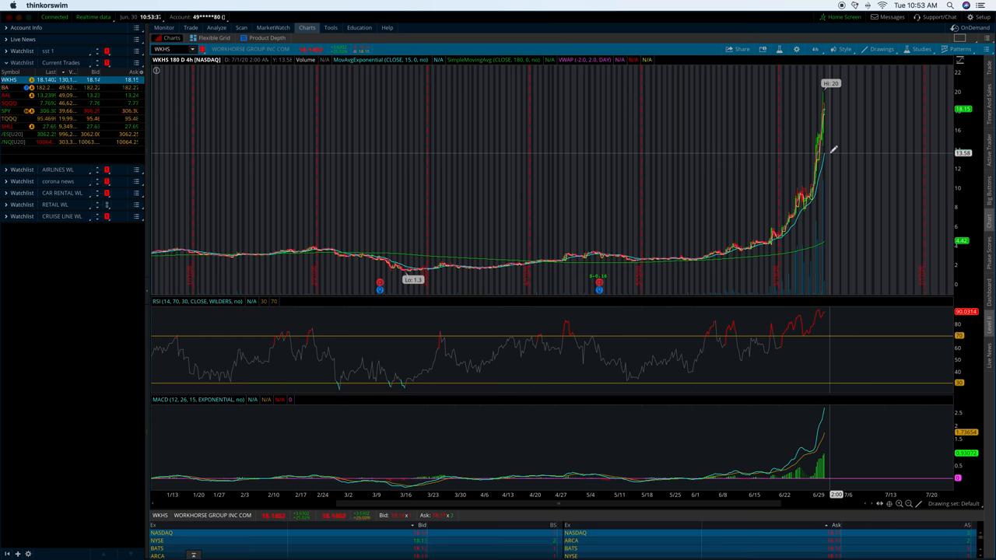
mouse_move(482, 146)
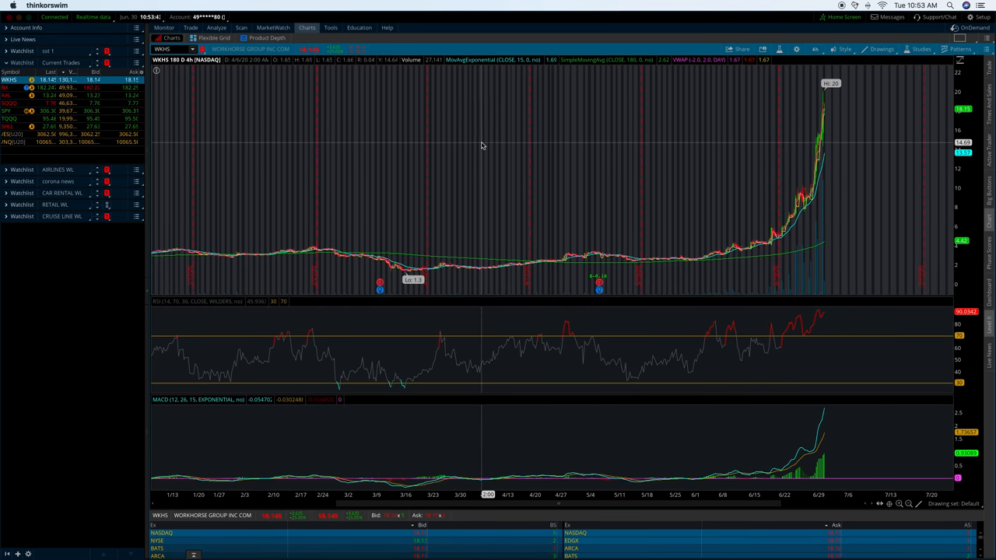
mouse_move(509, 216)
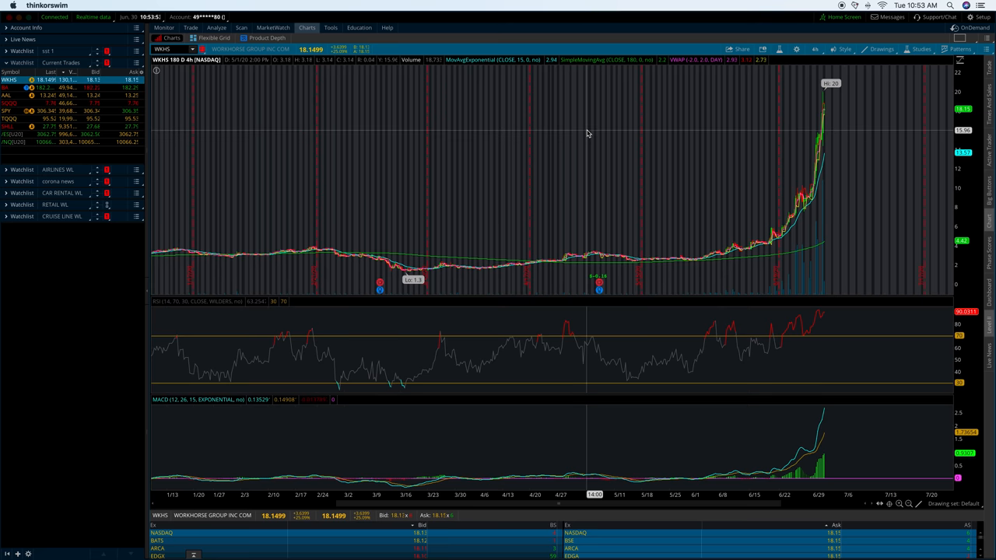
mouse_move(679, 264)
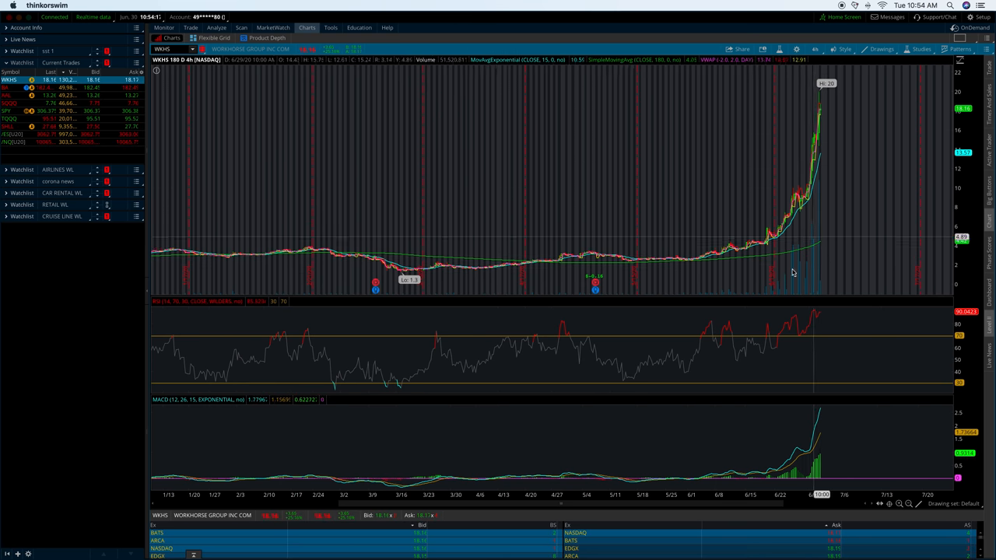
mouse_move(819, 253)
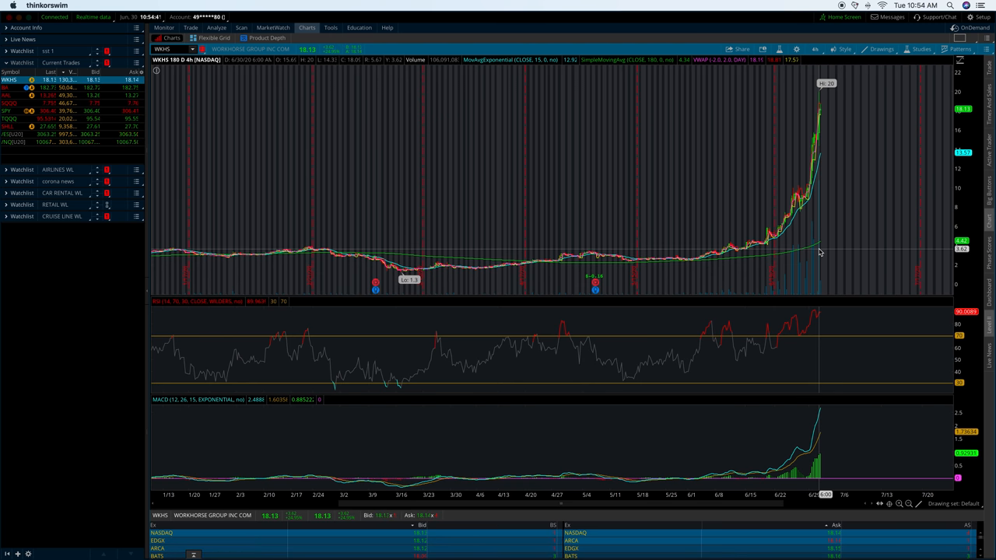
mouse_move(816, 166)
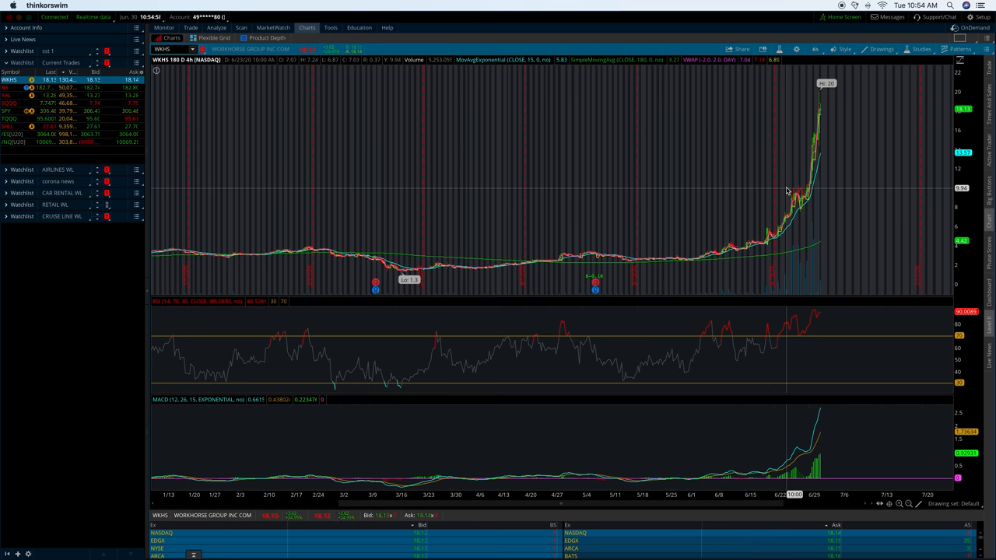
mouse_move(803, 134)
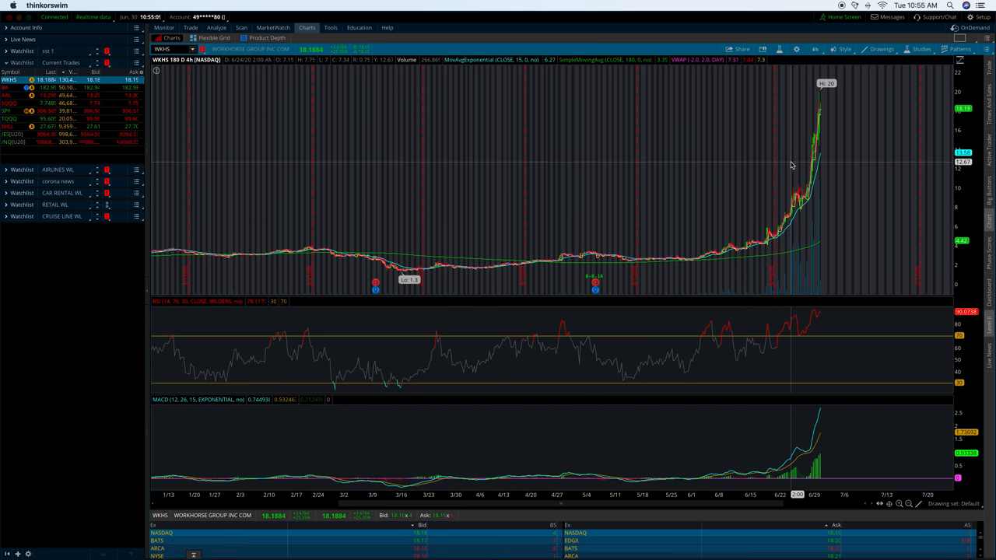
mouse_move(761, 155)
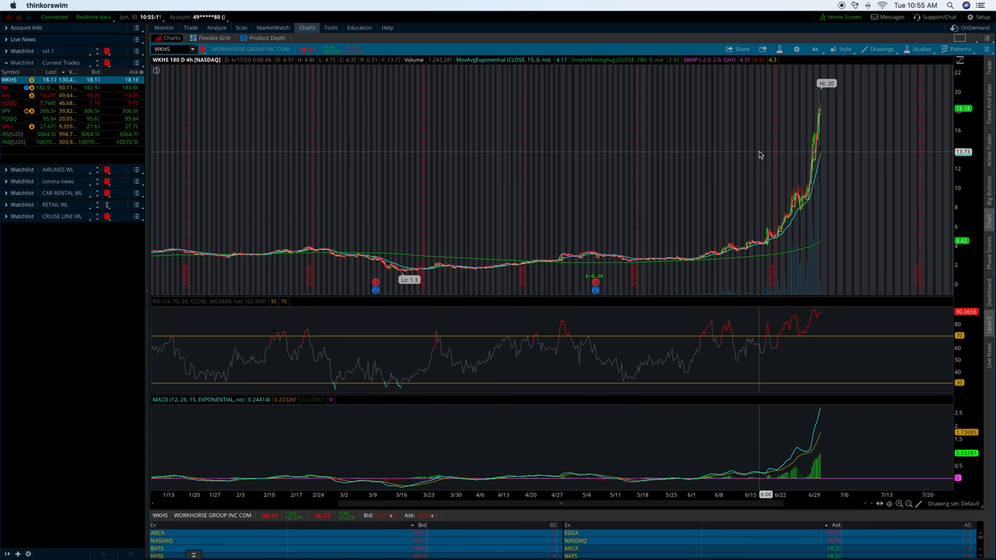
mouse_move(745, 226)
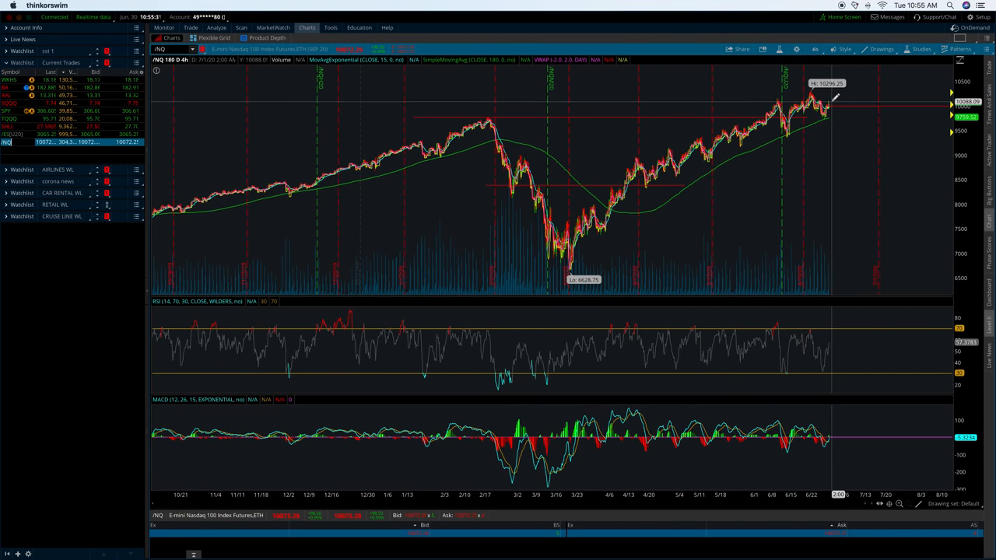
mouse_move(491, 124)
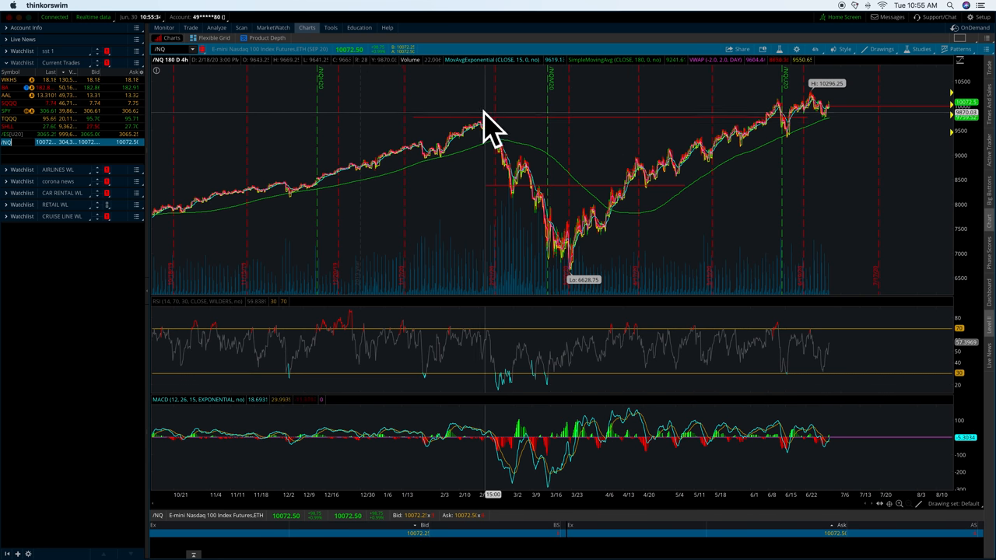
mouse_move(489, 109)
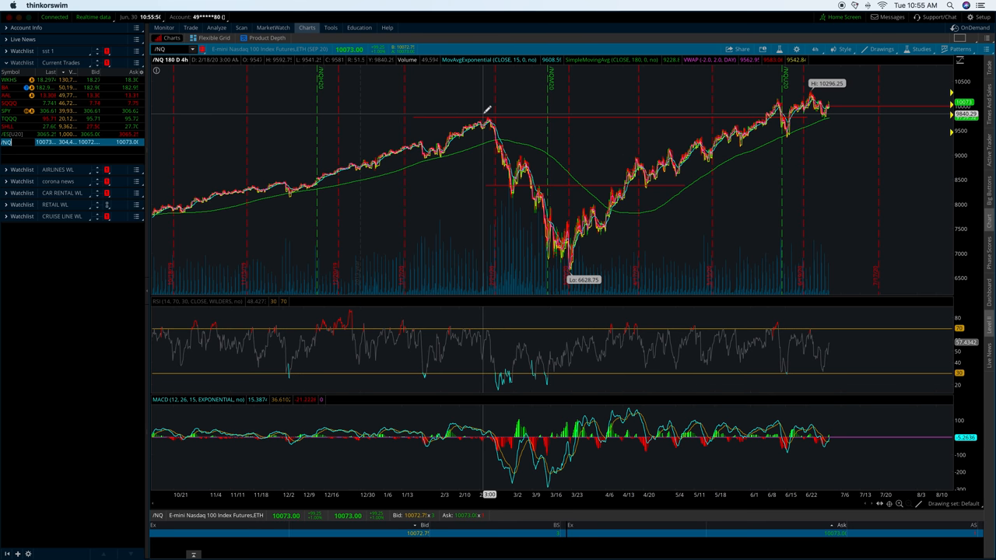
mouse_move(636, 186)
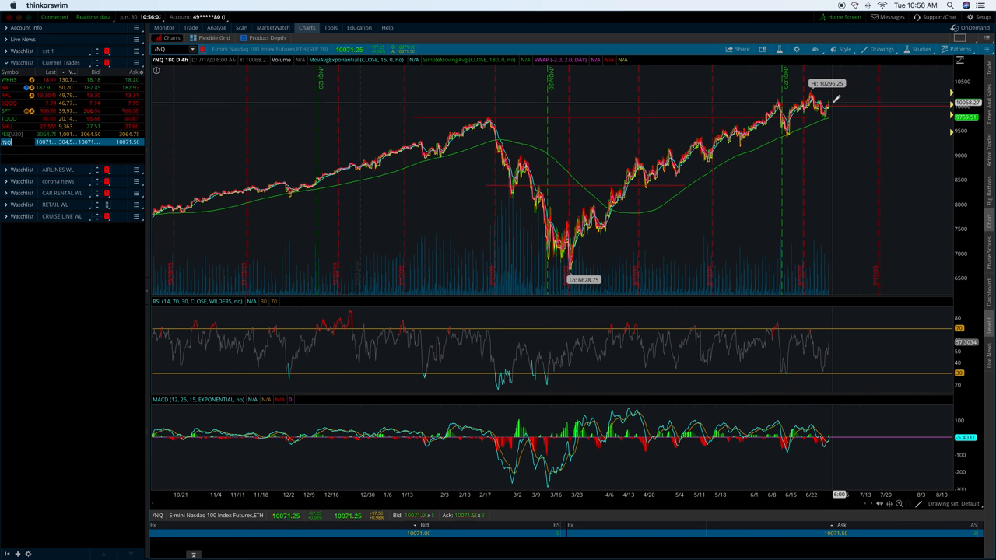
mouse_move(697, 123)
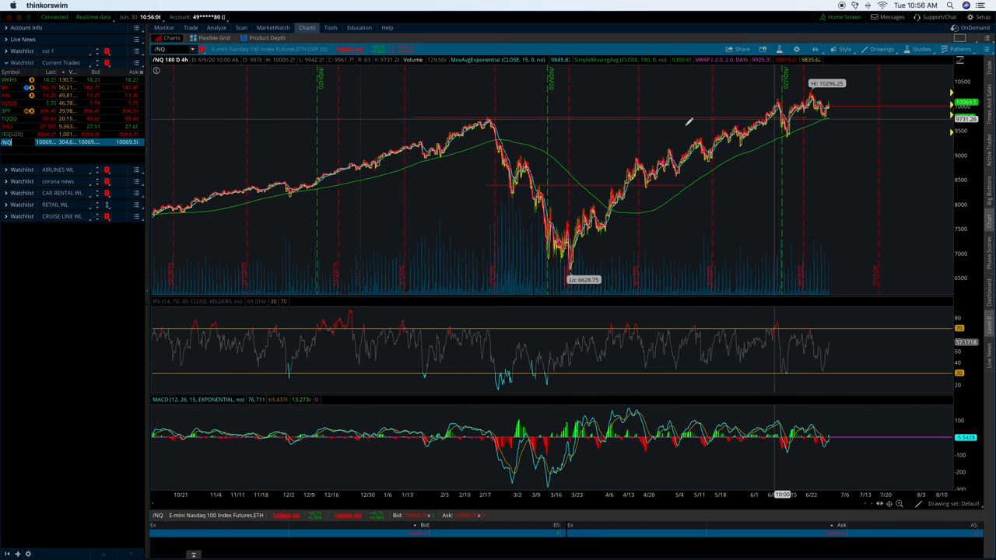
mouse_move(228, 160)
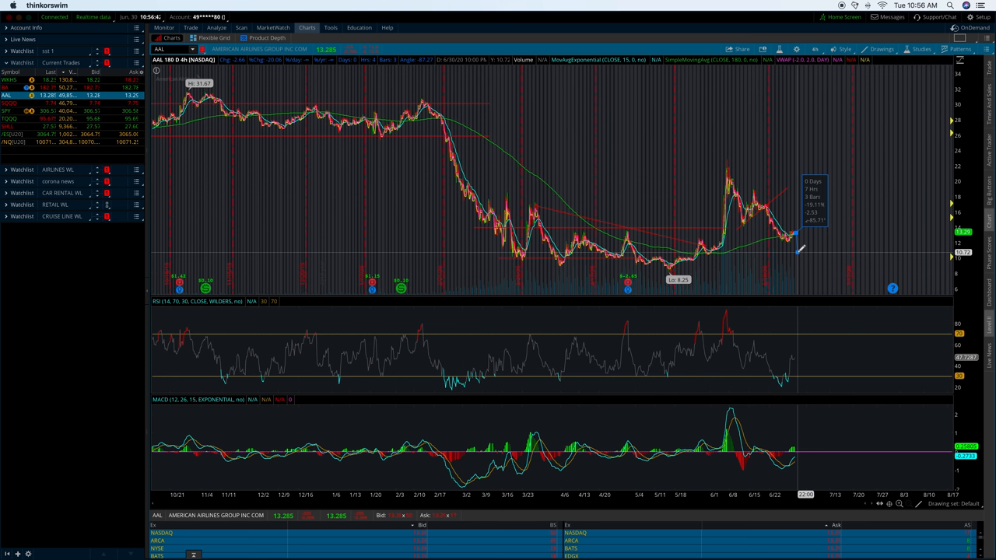
mouse_move(773, 148)
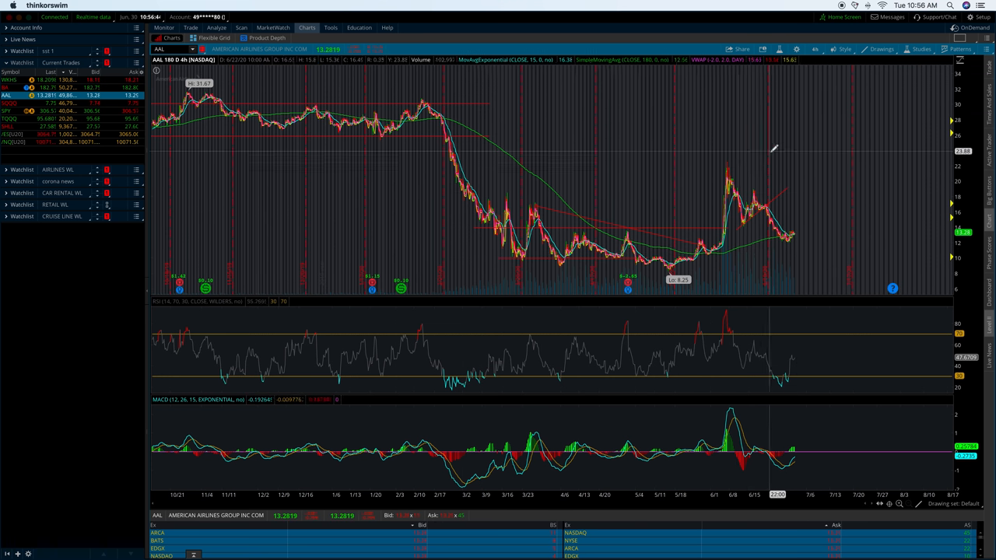
mouse_move(813, 225)
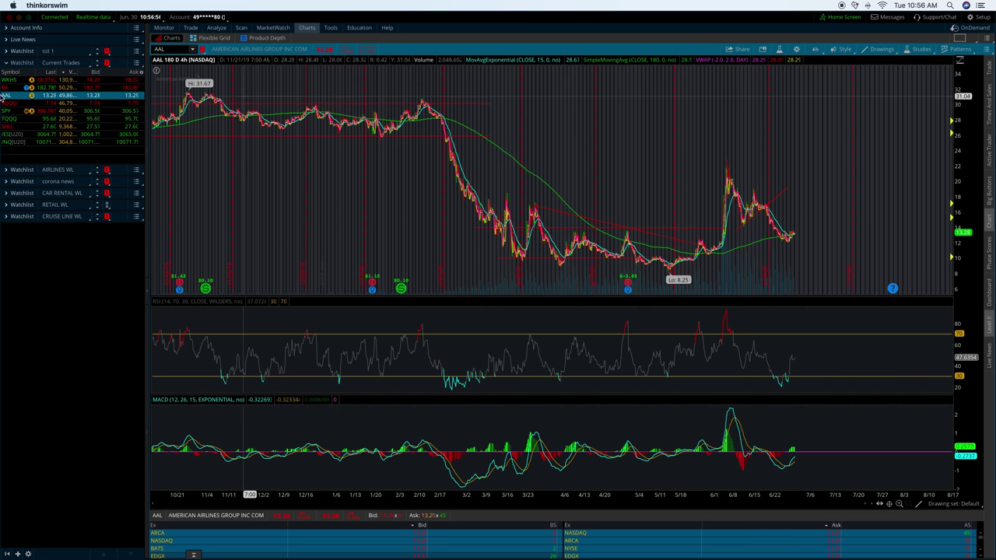
- Load the AAL 4-hour chart, showing only price, RSI and MACD
click(8, 87)
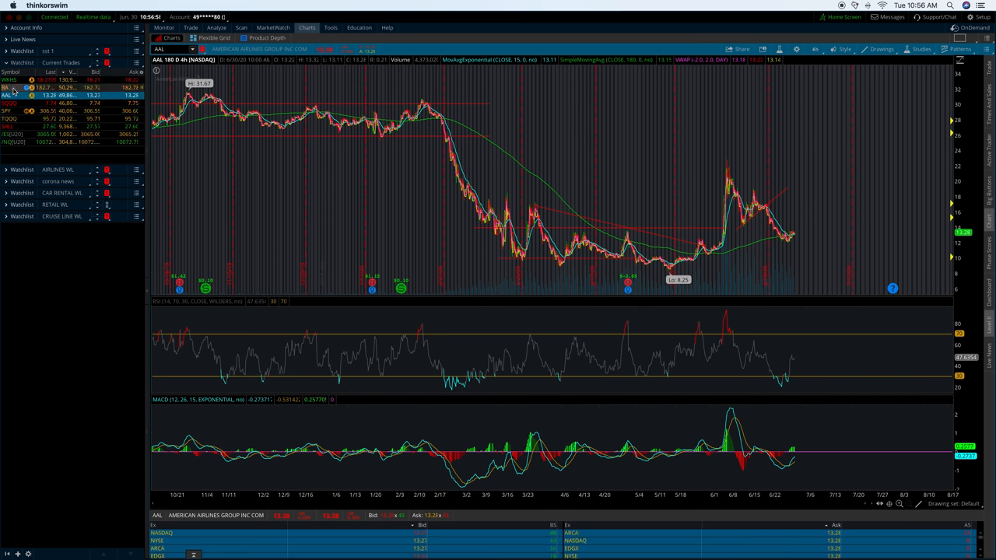
- Glance at the Boeing (BA) chart from Current Trades, then restore the WKHS chart
click(8, 87)
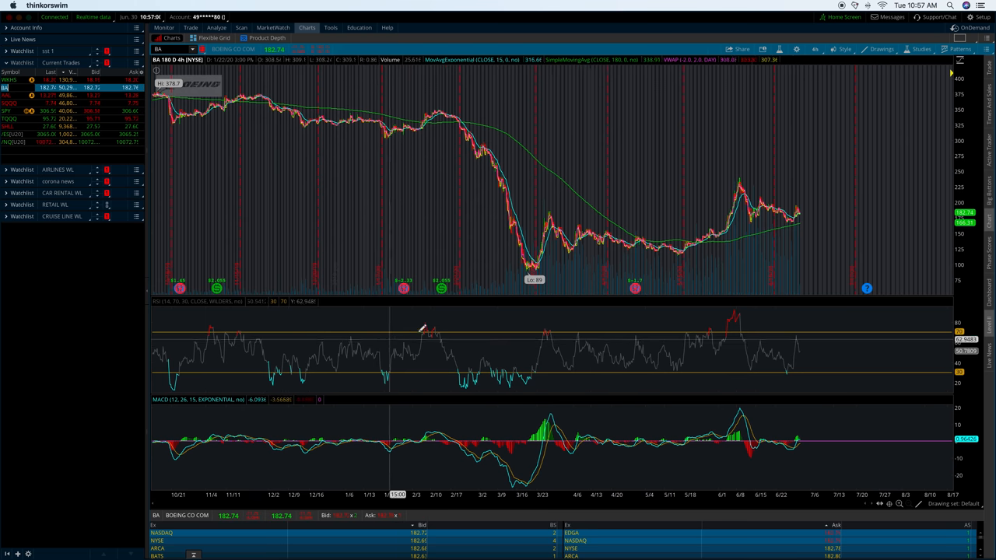
mouse_move(689, 284)
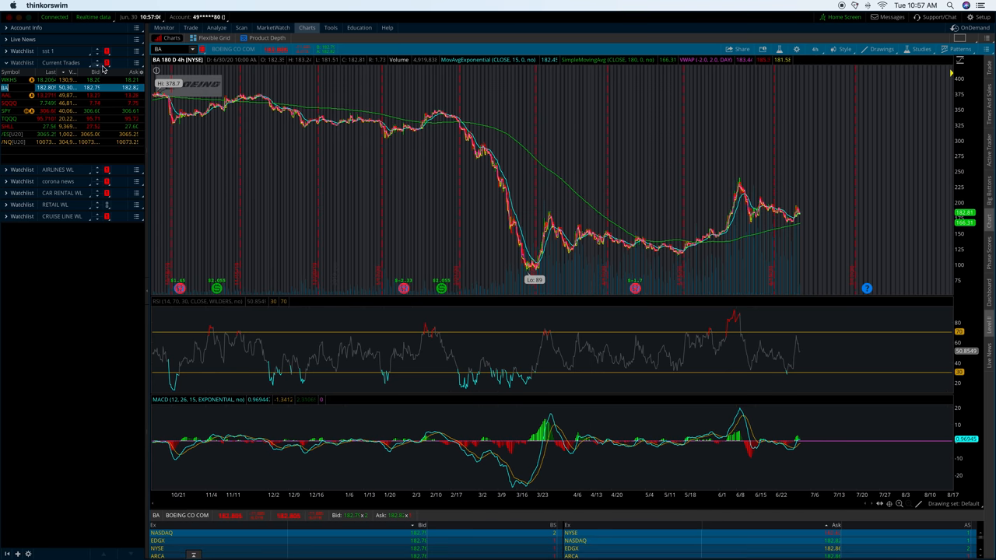
click(8, 80)
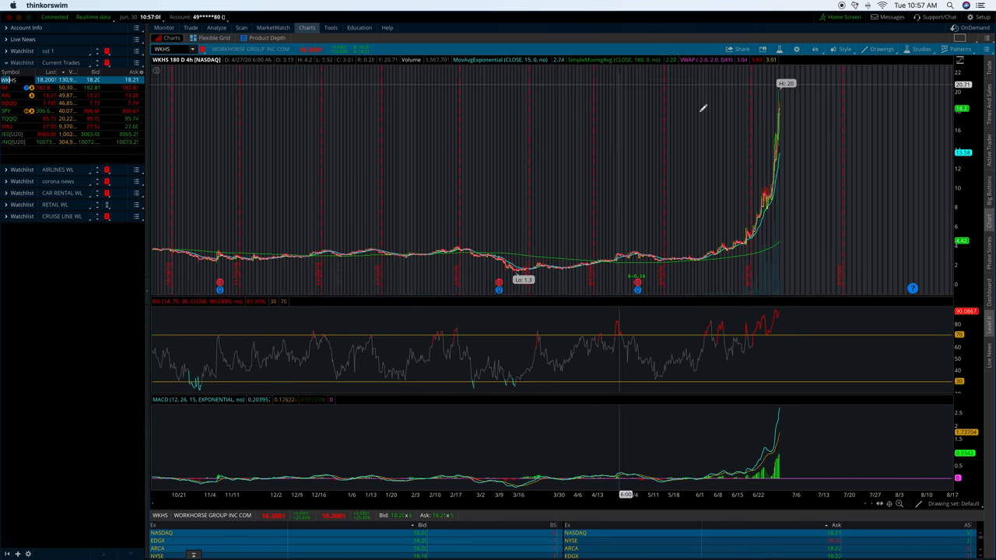
mouse_move(748, 157)
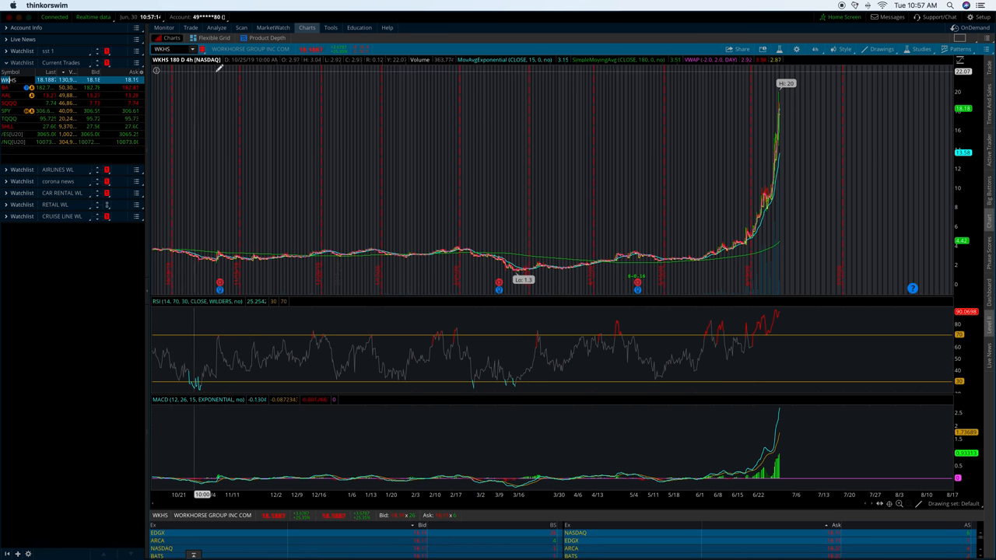
mouse_move(533, 152)
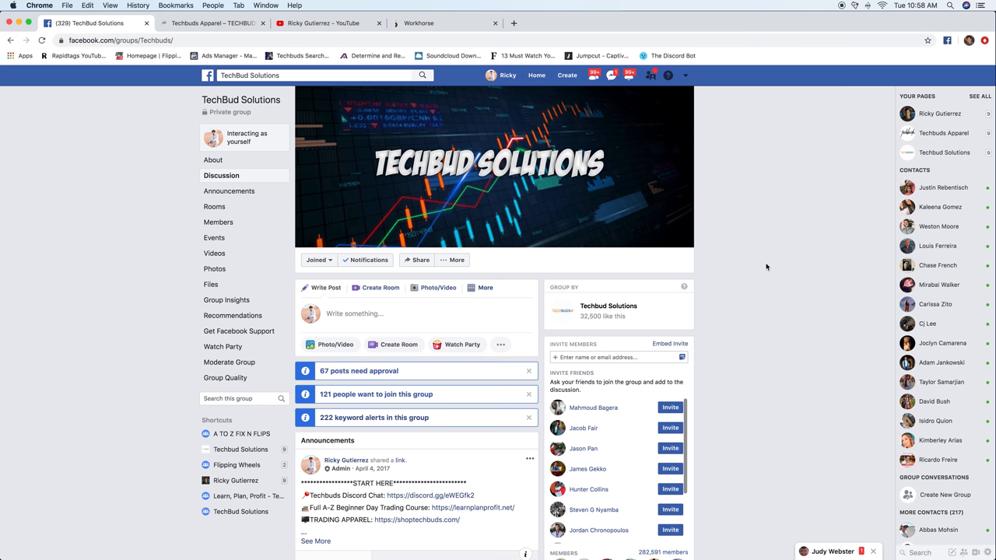
- Scroll through the TechBud Solutions group page, then switch to the Ricky Gutierrez YouTube channel
scroll(down, 3)
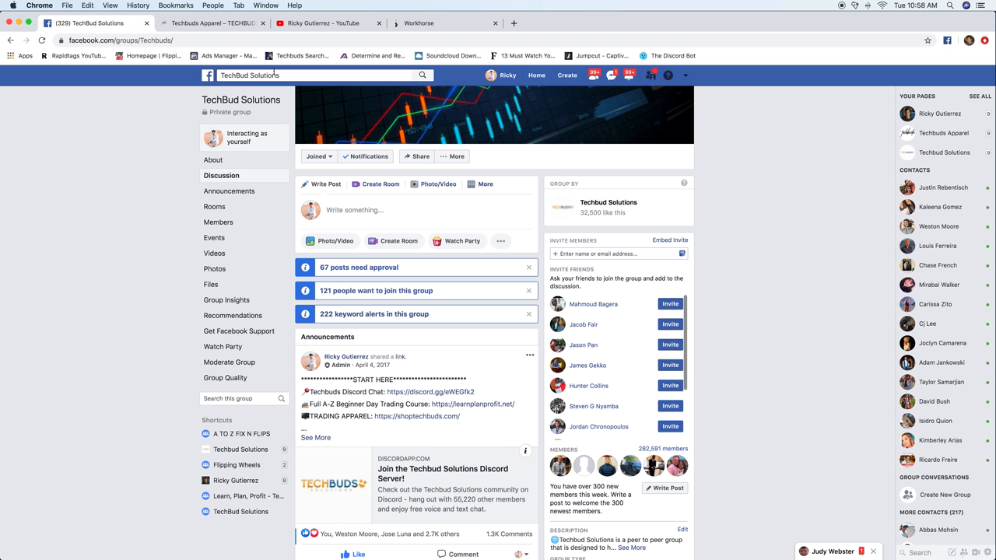
click(327, 22)
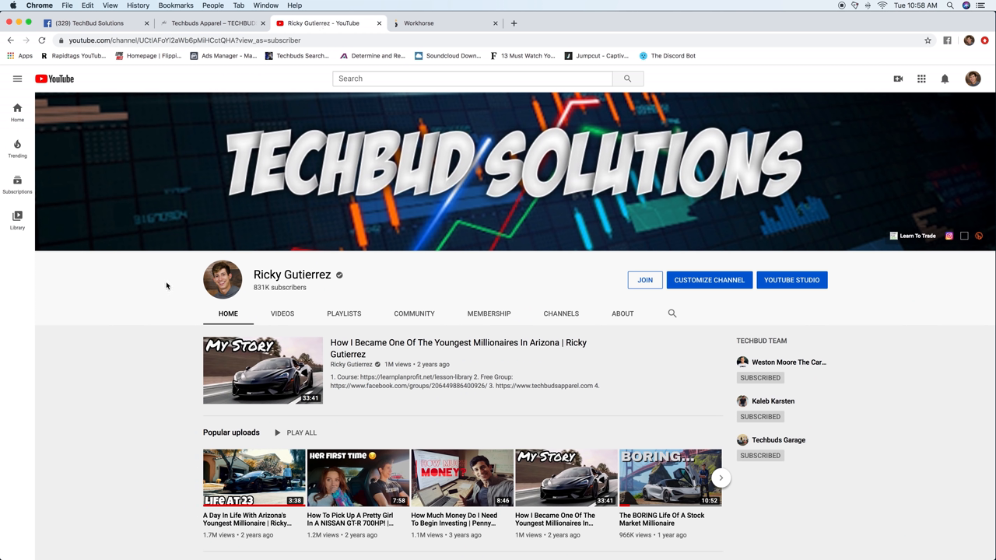